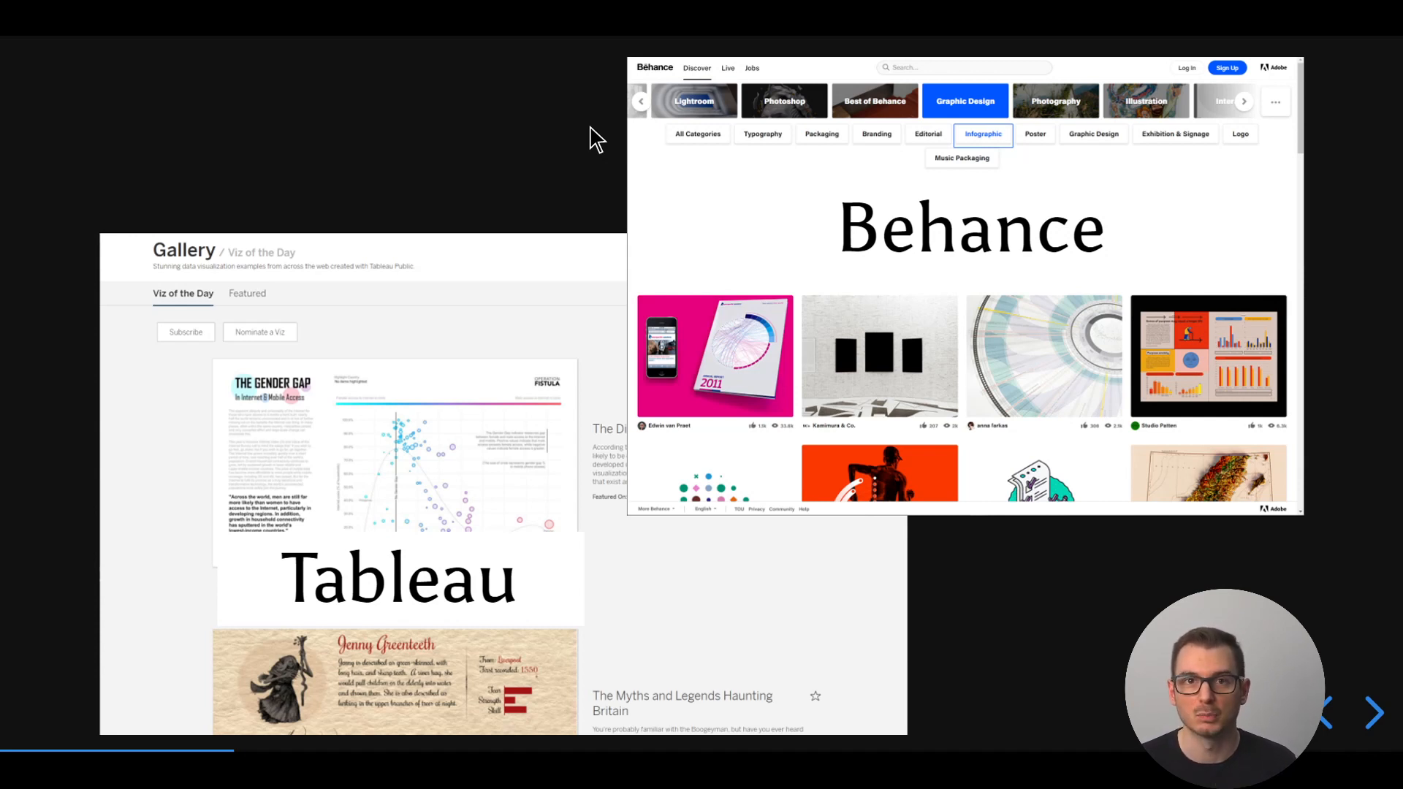
mouse_move(605, 204)
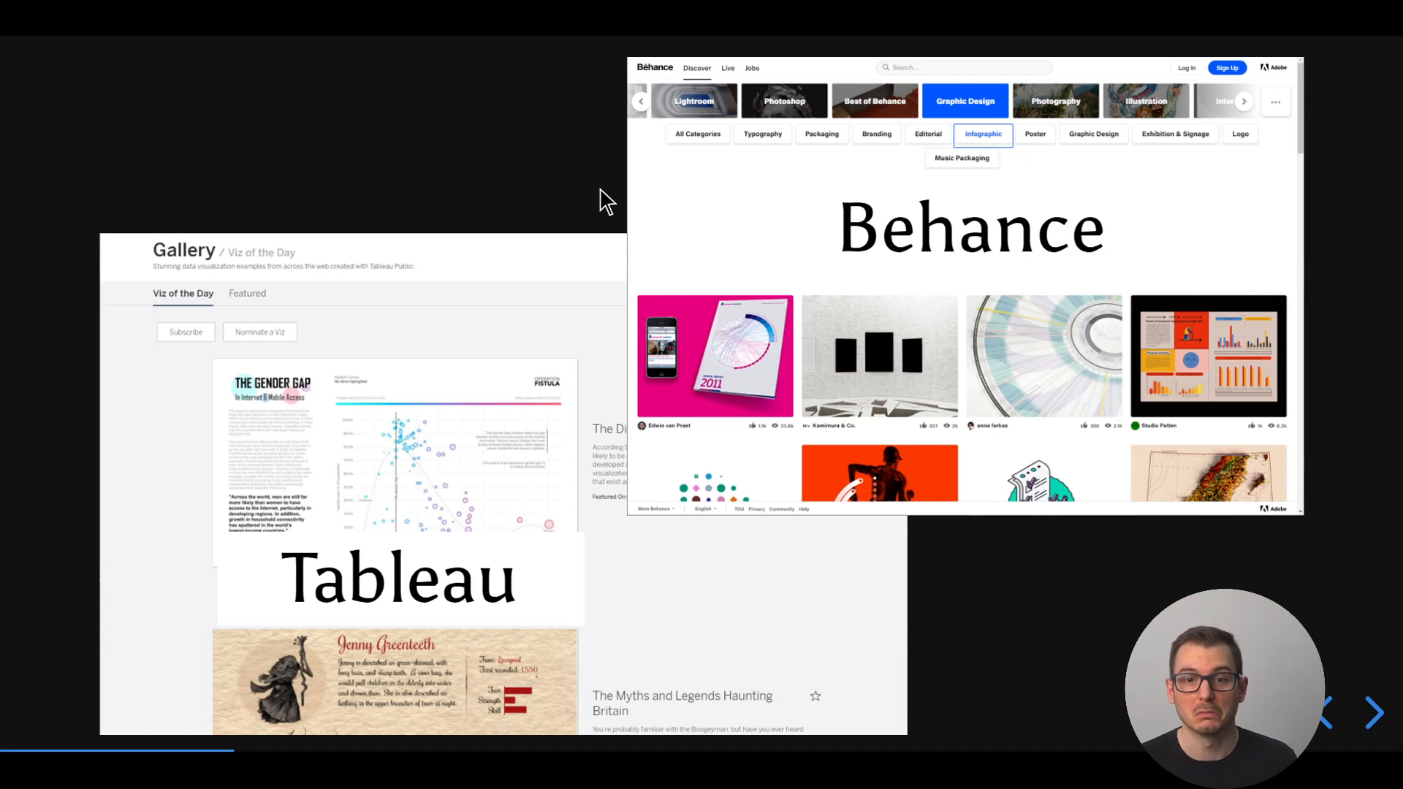